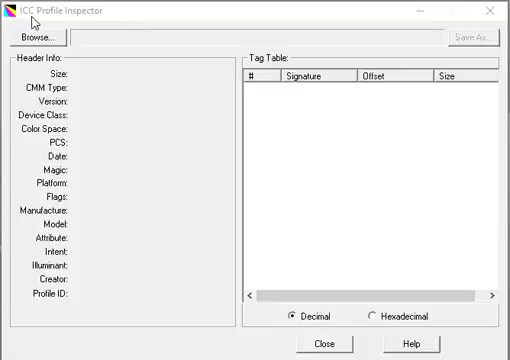
mouse_move(119, 19)
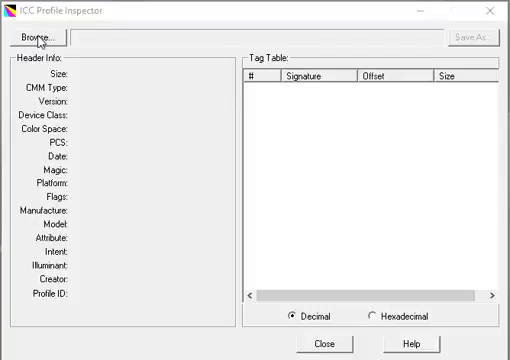
mouse_move(90, 129)
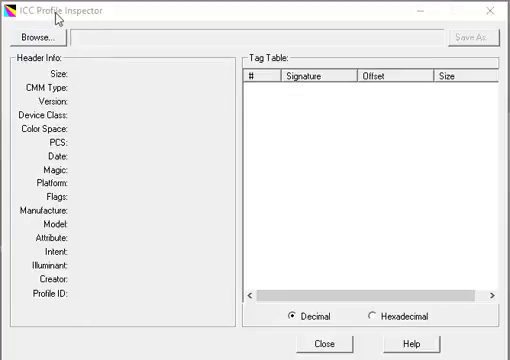
mouse_move(128, 94)
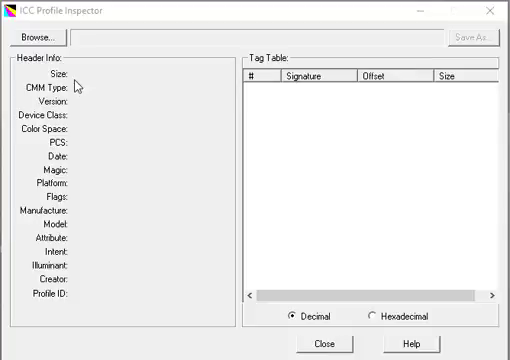
mouse_move(78, 86)
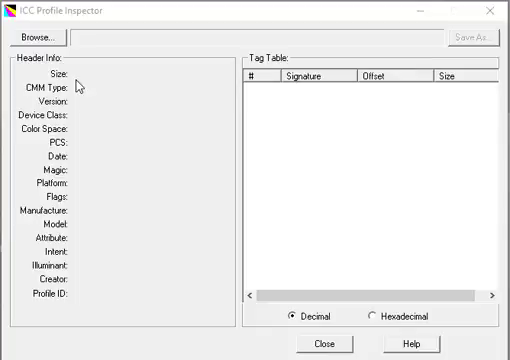
mouse_move(62, 40)
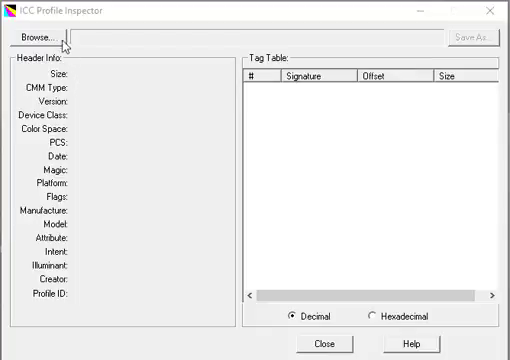
mouse_move(136, 60)
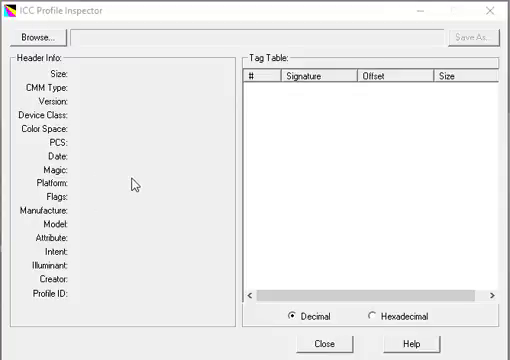
mouse_move(144, 16)
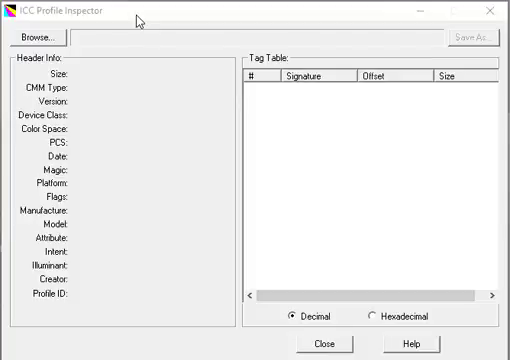
mouse_move(138, 18)
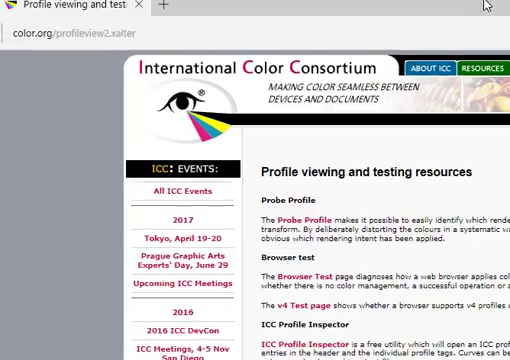
Open color.org's Profile viewing and testing resources page and scroll to the ICC Profile Inspector entry
left_click(90, 35)
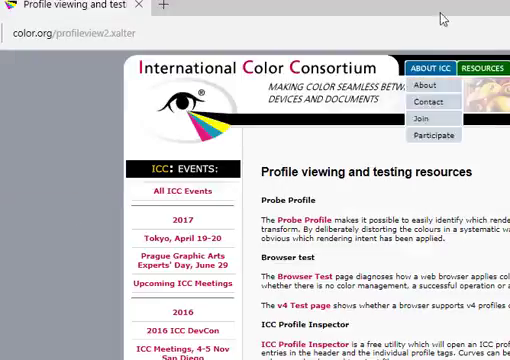
scroll("down", 3)
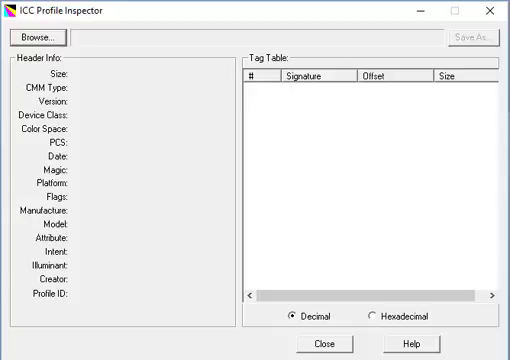
mouse_move(204, 22)
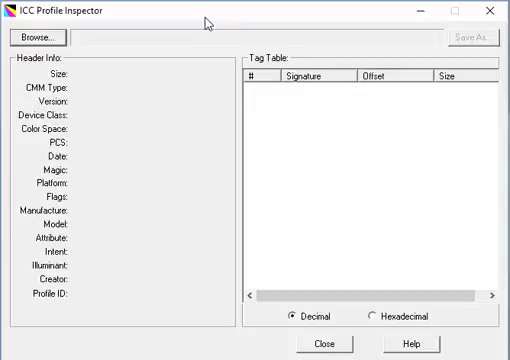
mouse_move(118, 92)
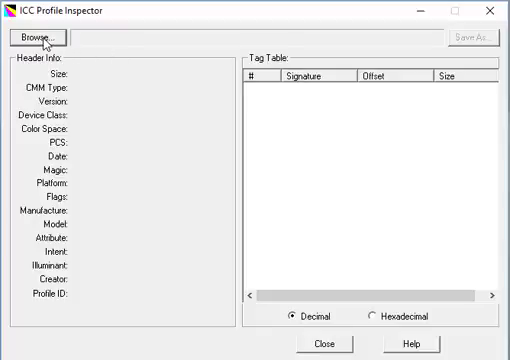
Open the Open an ICC Profile dialog at the Windows system color folder
left_click(37, 37)
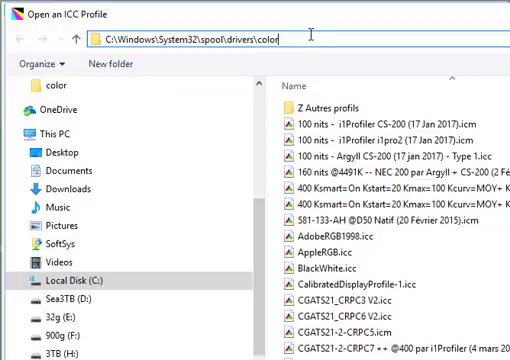
mouse_move(317, 22)
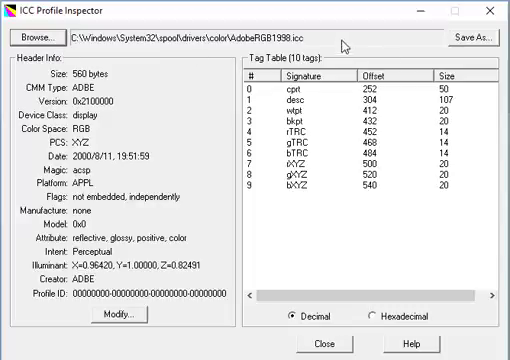
mouse_move(344, 45)
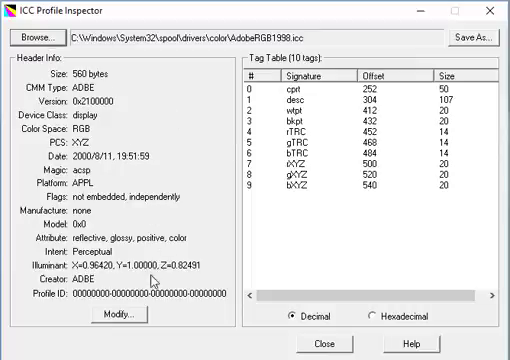
mouse_move(58, 72)
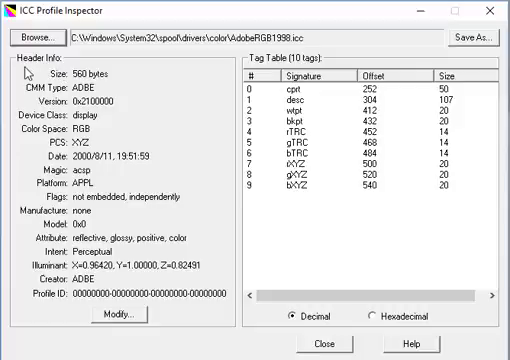
mouse_move(175, 152)
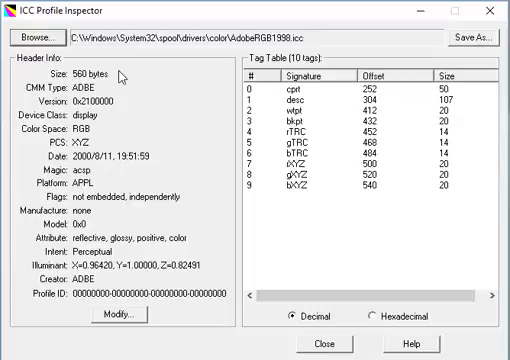
mouse_move(25, 68)
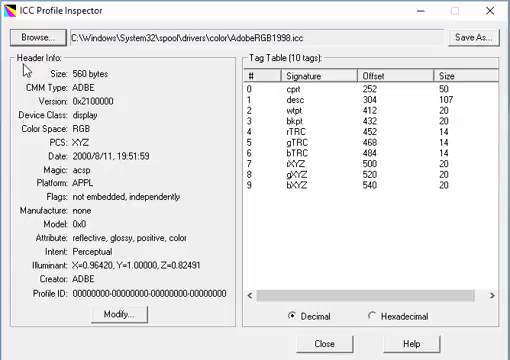
mouse_move(175, 168)
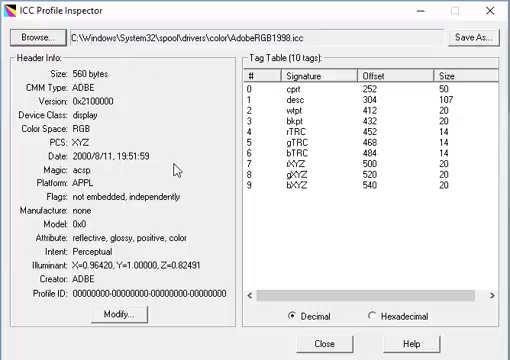
left_click(300, 102)
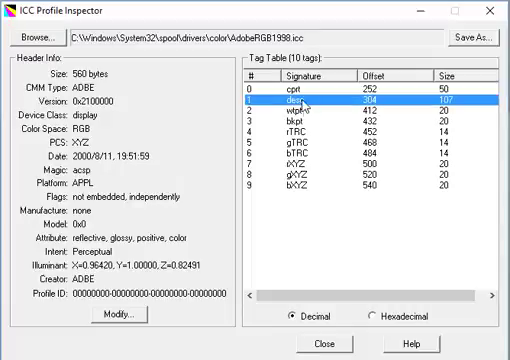
left_click(300, 107)
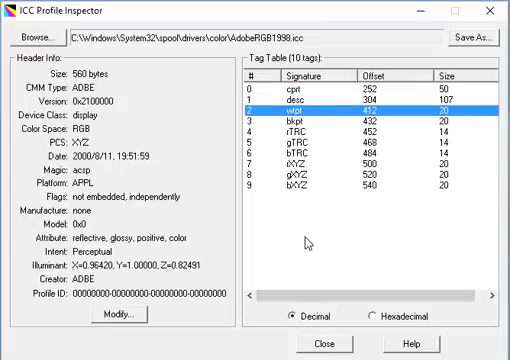
left_click(320, 128)
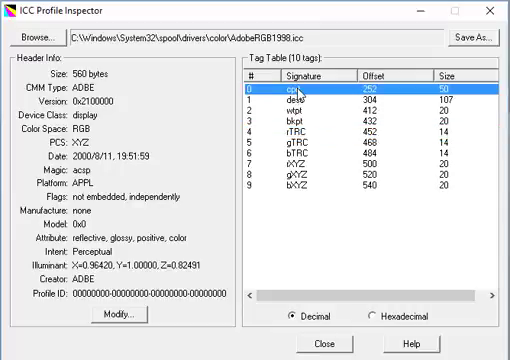
mouse_move(305, 95)
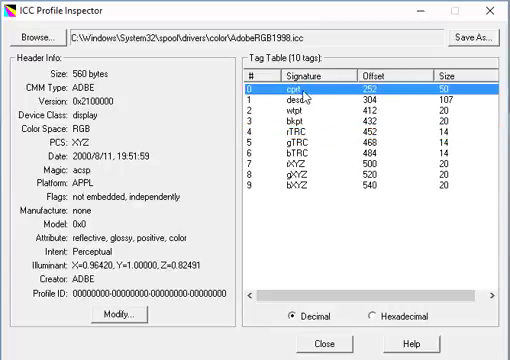
double_click(295, 87)
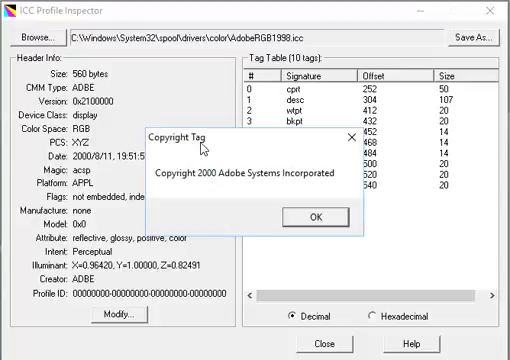
mouse_move(278, 183)
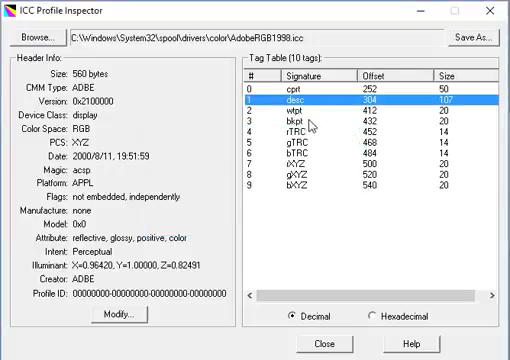
double_click(300, 101)
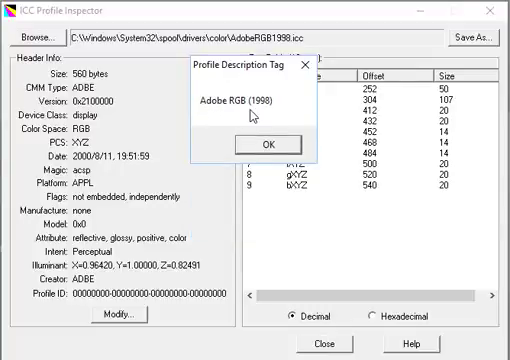
mouse_move(280, 148)
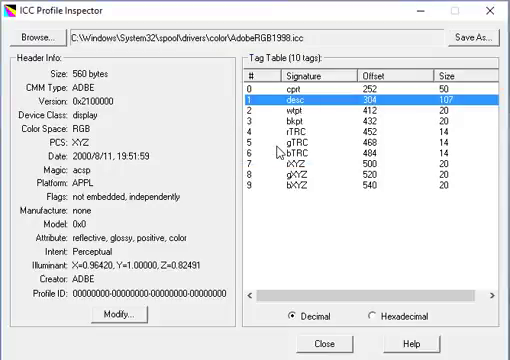
mouse_move(305, 110)
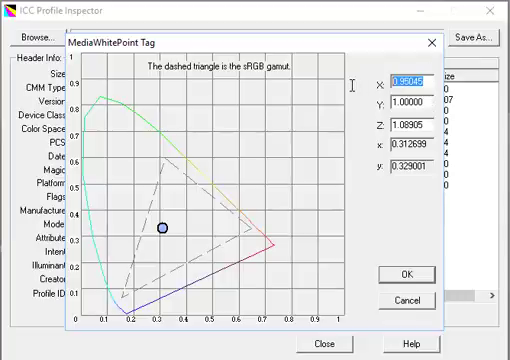
left_click(410, 127)
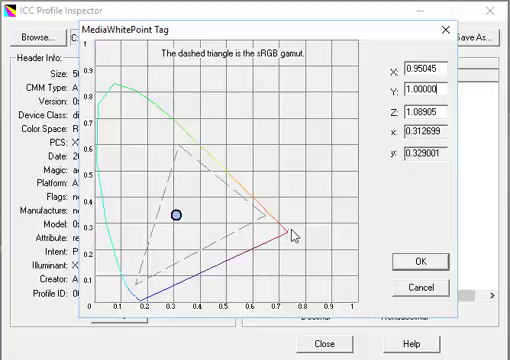
mouse_move(165, 320)
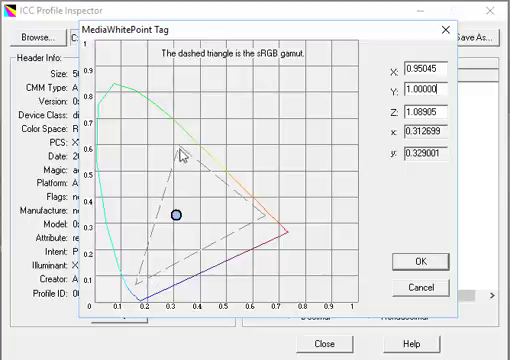
mouse_move(142, 285)
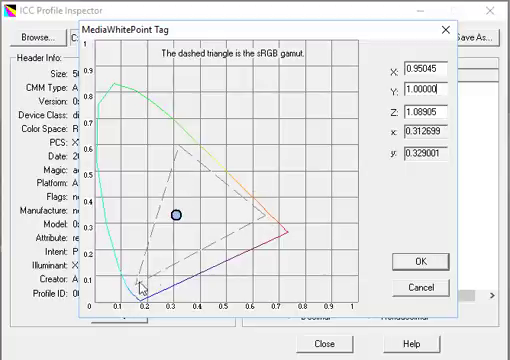
mouse_move(222, 178)
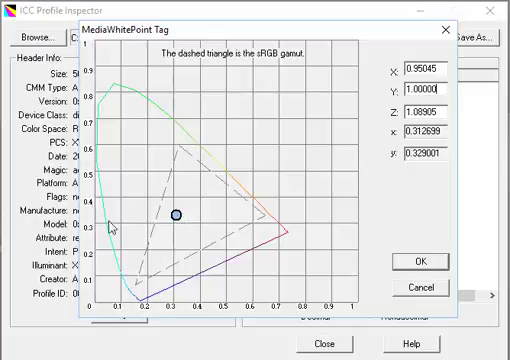
mouse_move(216, 204)
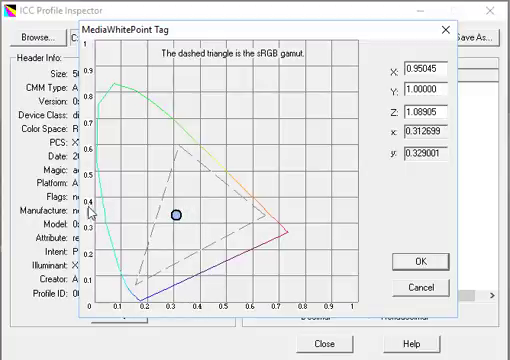
mouse_move(195, 210)
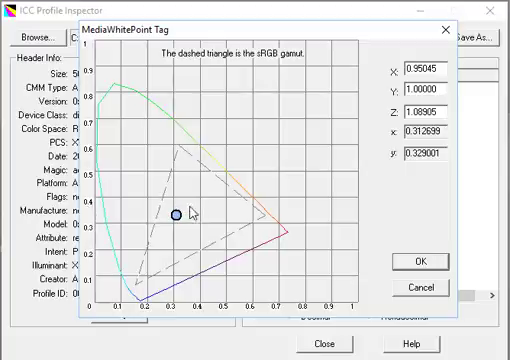
mouse_move(188, 207)
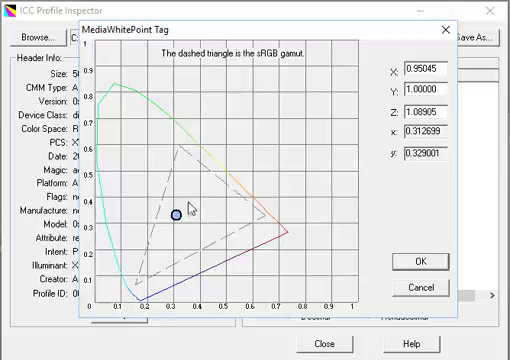
mouse_move(245, 210)
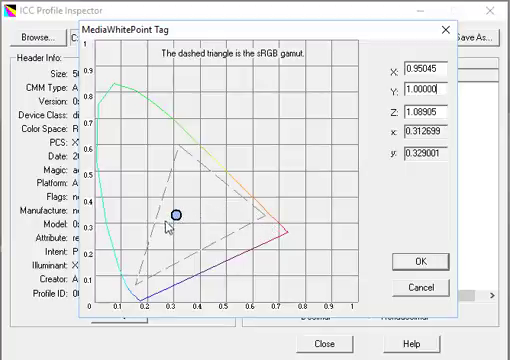
mouse_move(262, 230)
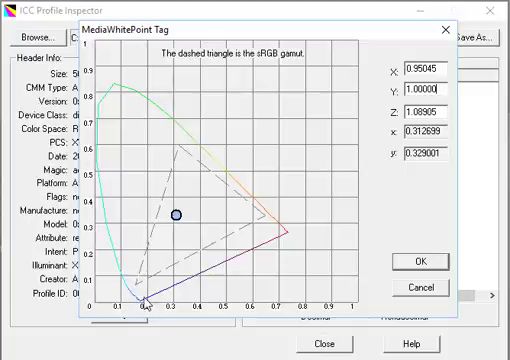
mouse_move(232, 173)
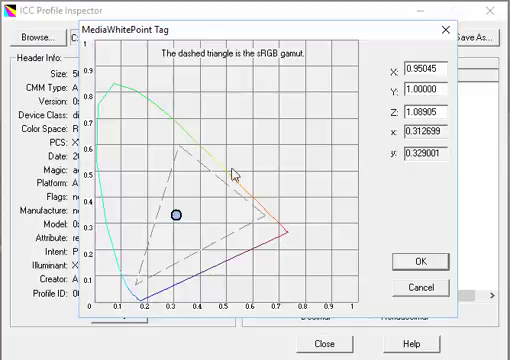
mouse_move(104, 225)
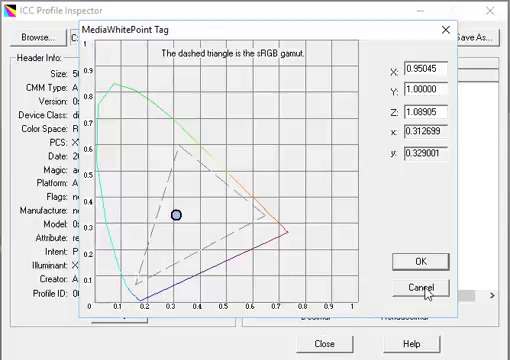
left_click(424, 288)
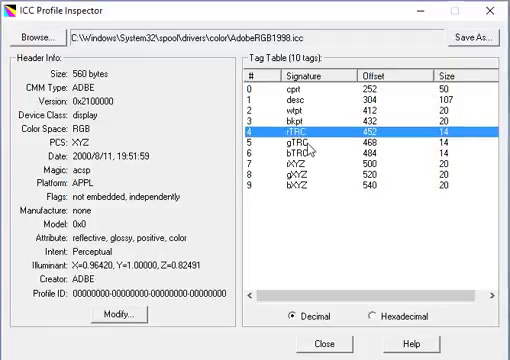
left_click(310, 157)
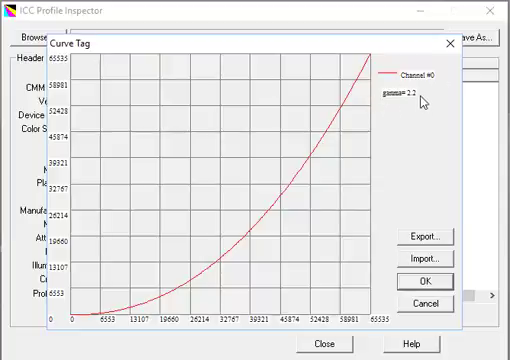
mouse_move(368, 190)
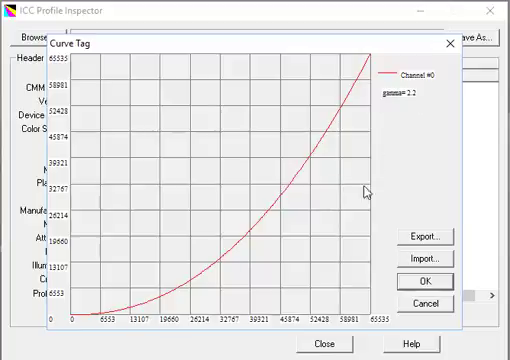
mouse_move(419, 110)
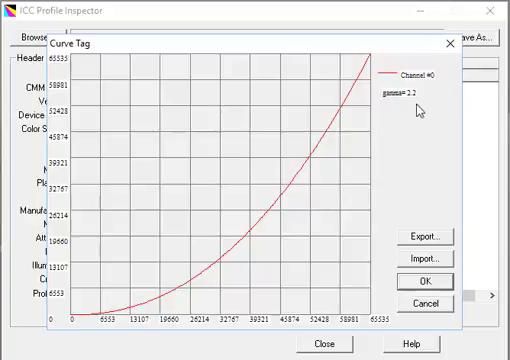
mouse_move(312, 278)
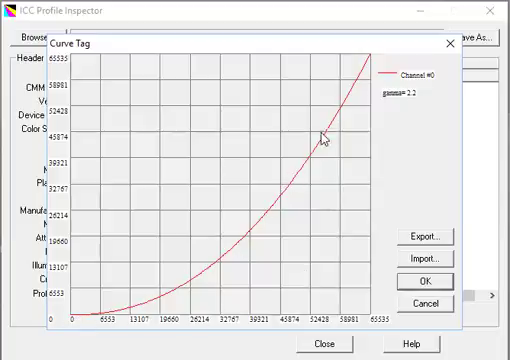
mouse_move(414, 100)
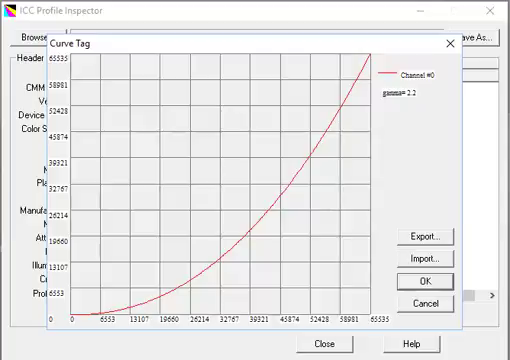
mouse_move(13, 254)
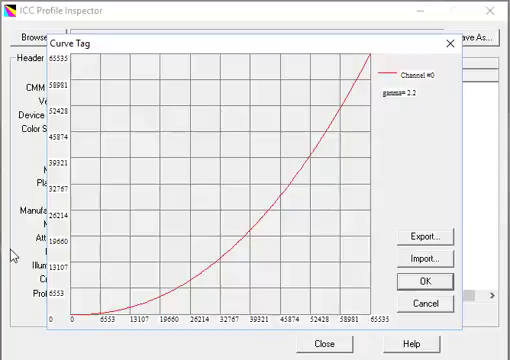
mouse_move(265, 308)
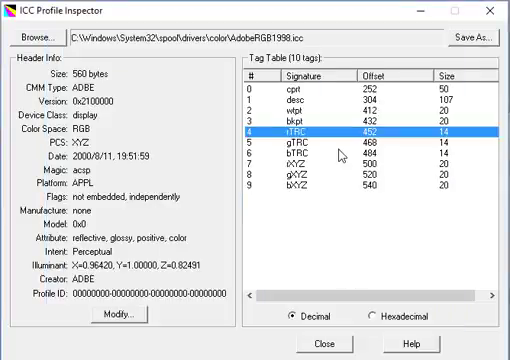
left_click(320, 145)
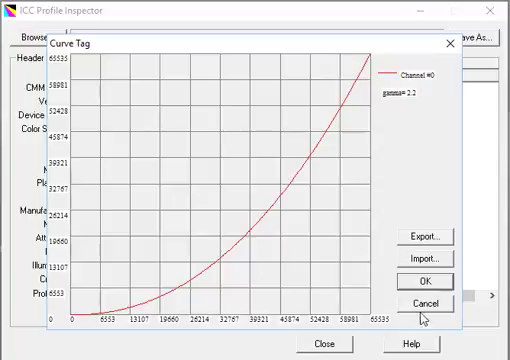
mouse_move(316, 161)
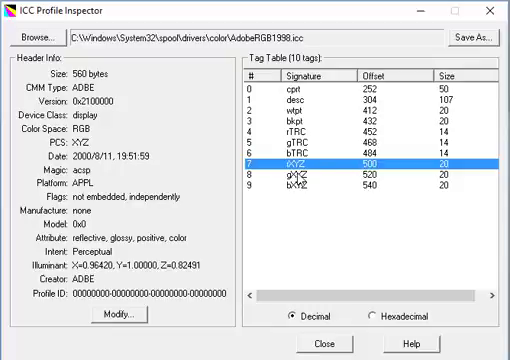
mouse_move(300, 180)
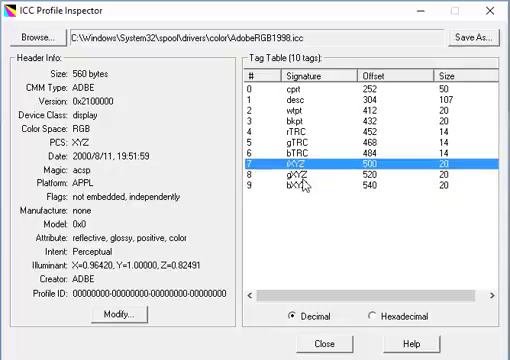
left_click(300, 188)
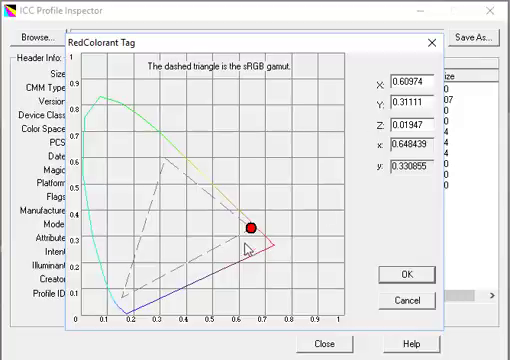
mouse_move(250, 232)
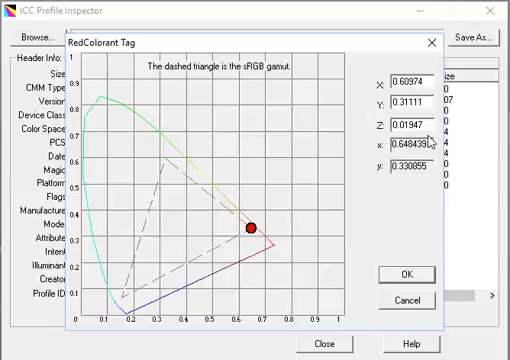
mouse_move(232, 232)
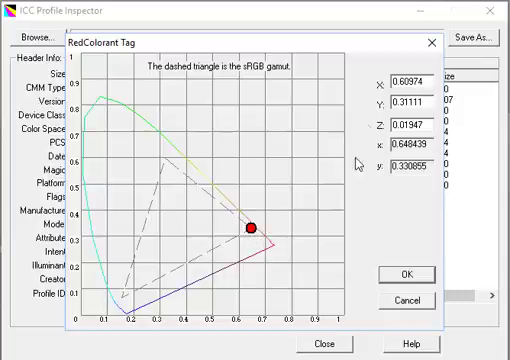
mouse_move(385, 128)
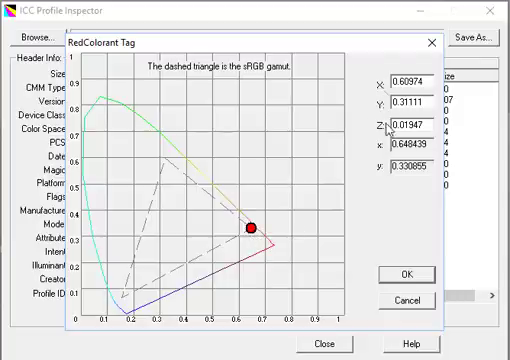
mouse_move(251, 228)
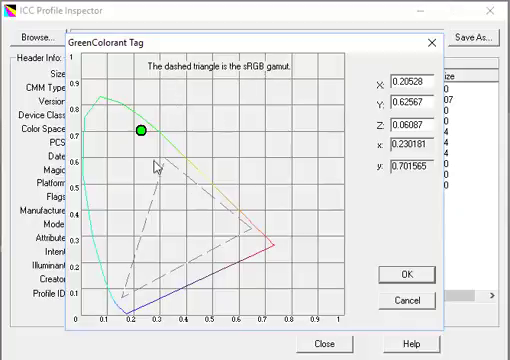
mouse_move(175, 181)
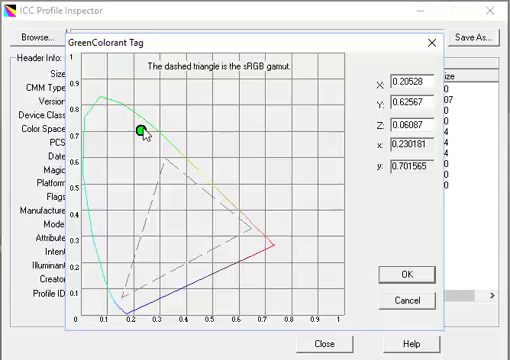
mouse_move(168, 166)
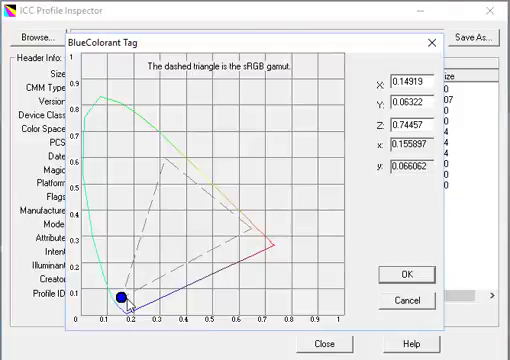
mouse_move(267, 73)
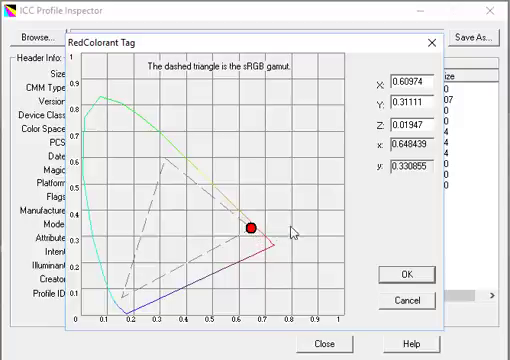
mouse_move(258, 234)
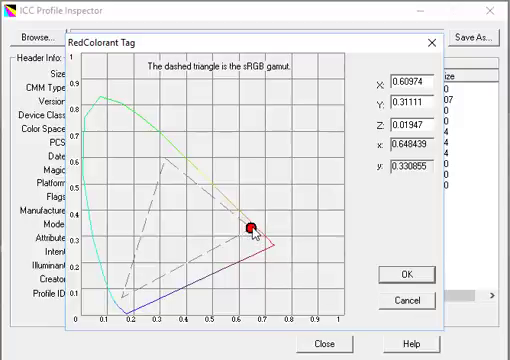
mouse_move(126, 138)
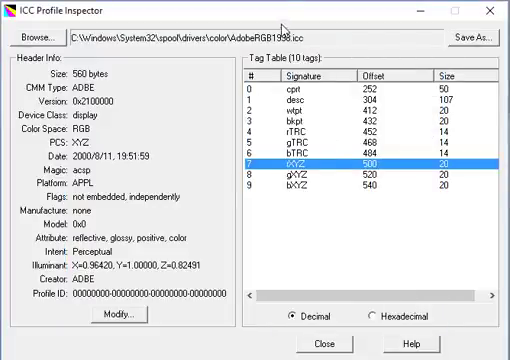
mouse_move(285, 22)
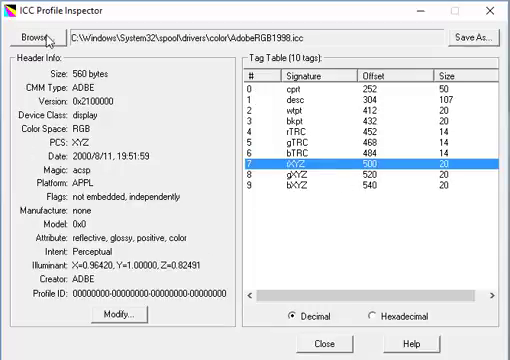
Browse for and load CGATS21_CRPC3 V2.icc from the color folder
left_click(28, 38)
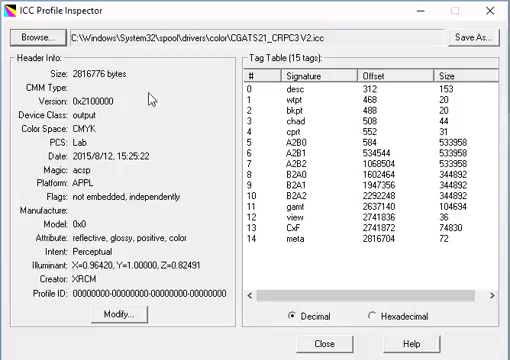
mouse_move(120, 130)
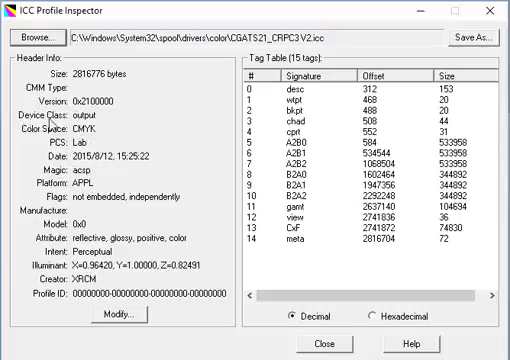
mouse_move(108, 121)
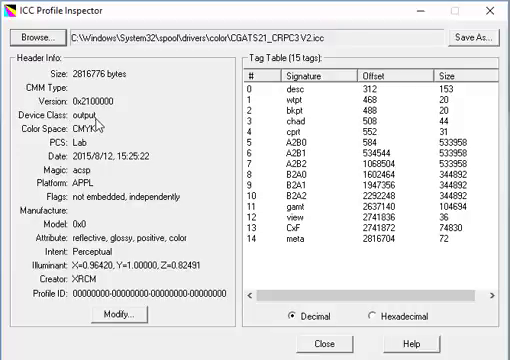
mouse_move(95, 127)
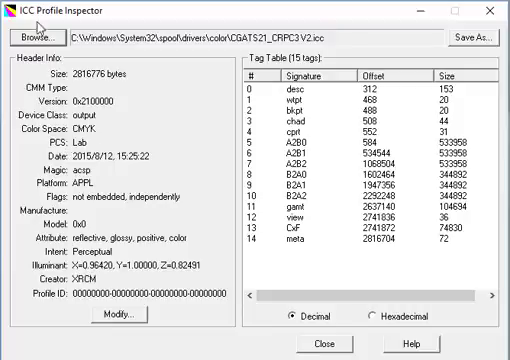
left_click(35, 38)
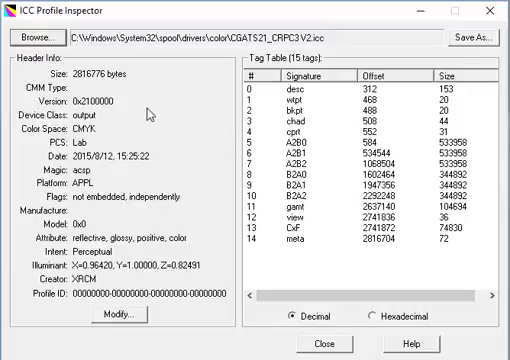
mouse_move(147, 209)
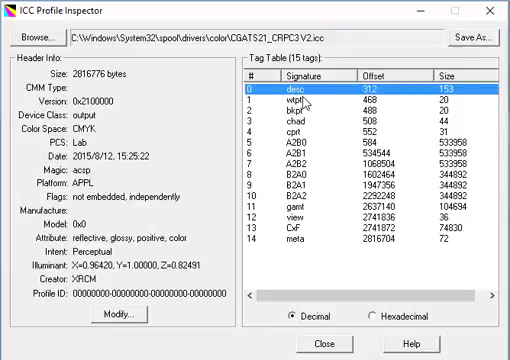
left_click(300, 102)
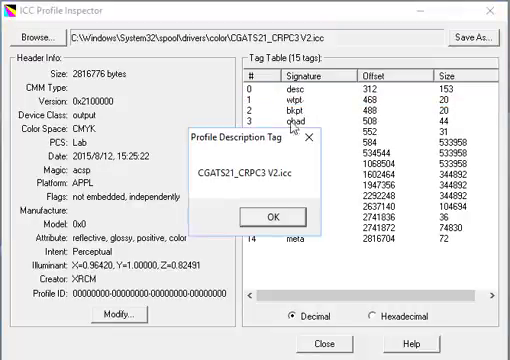
mouse_move(290, 187)
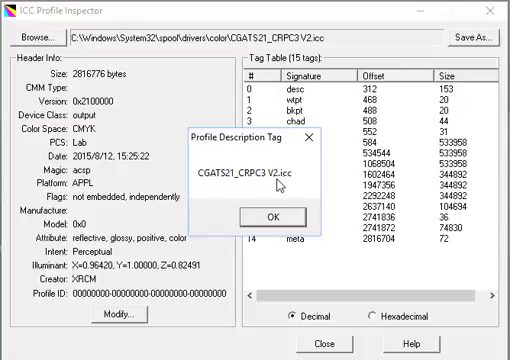
mouse_move(290, 183)
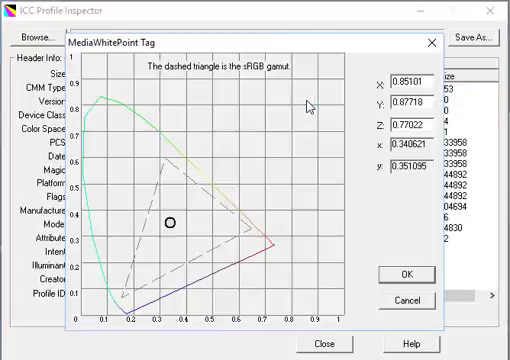
Inspect the media white point X and Y values (0.85101, 0.87718) in the MediaWhitePoint dialog
left_click(415, 99)
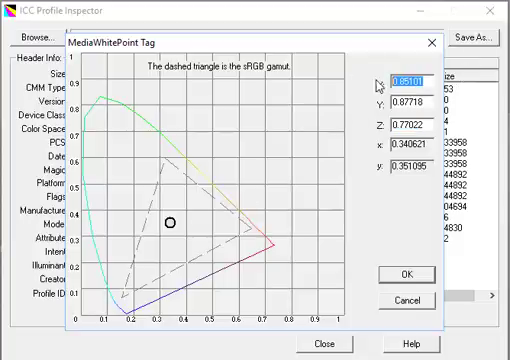
left_click(408, 101)
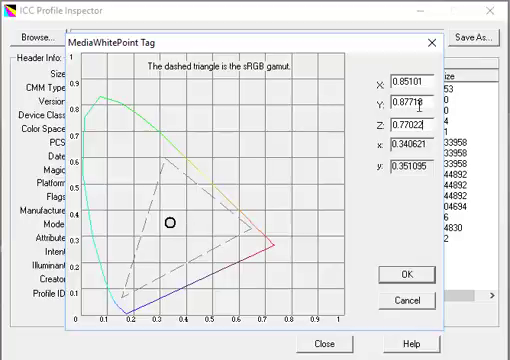
left_click(408, 100)
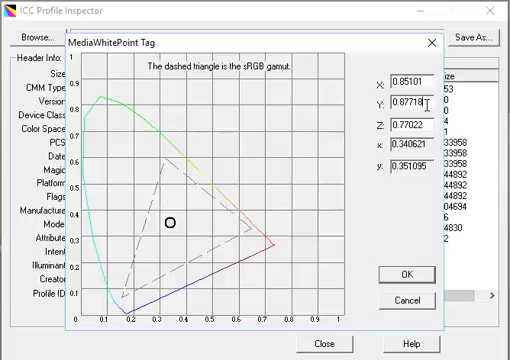
mouse_move(425, 147)
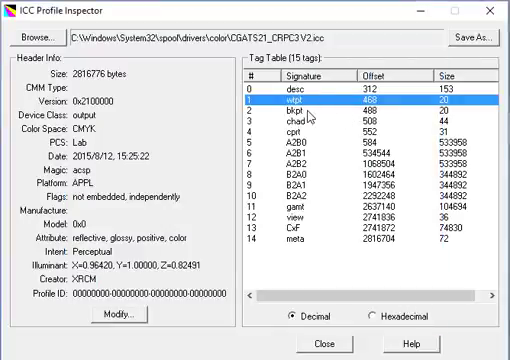
left_click(300, 127)
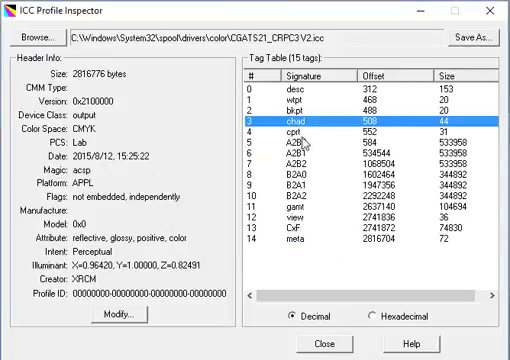
mouse_move(357, 152)
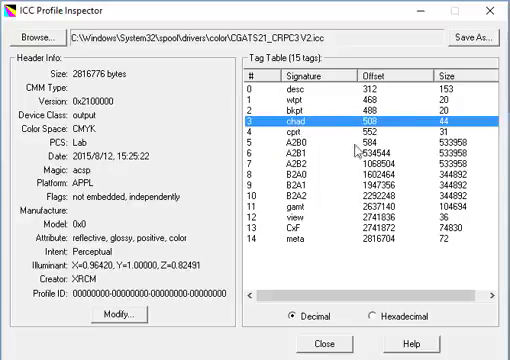
mouse_move(399, 137)
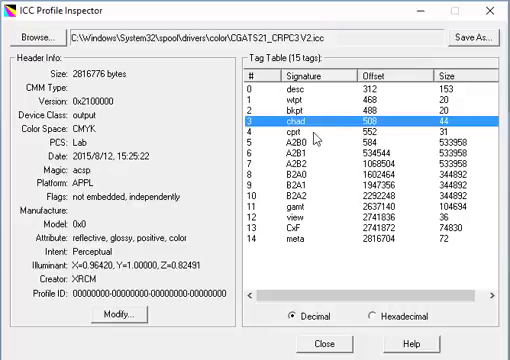
double_click(300, 145)
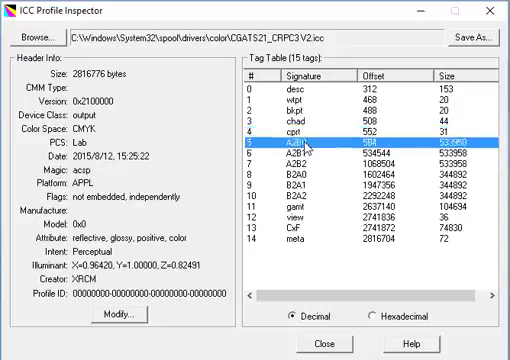
left_click(300, 160)
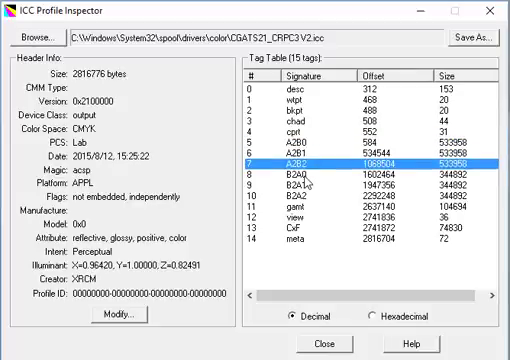
left_click(310, 197)
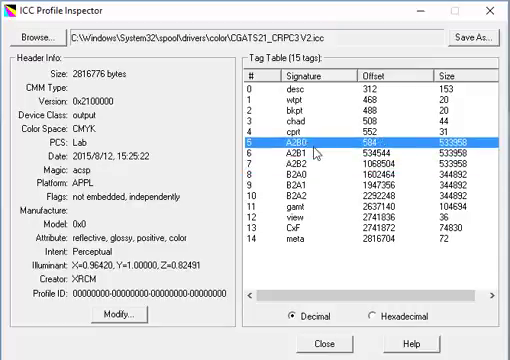
left_click(300, 158)
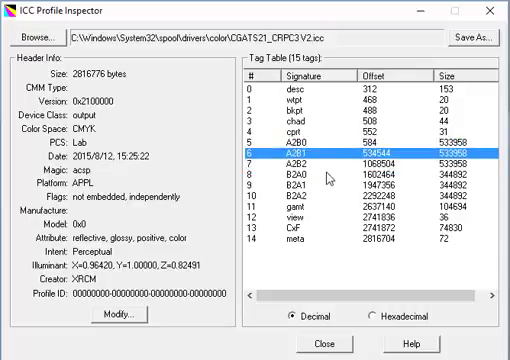
left_click(310, 175)
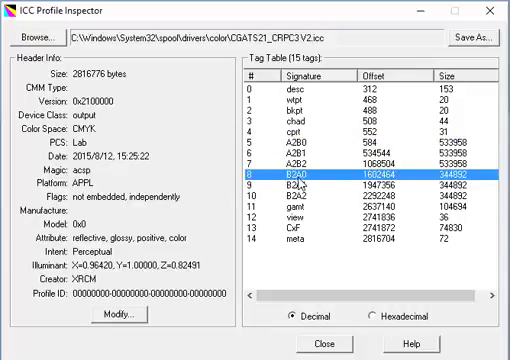
left_click(300, 185)
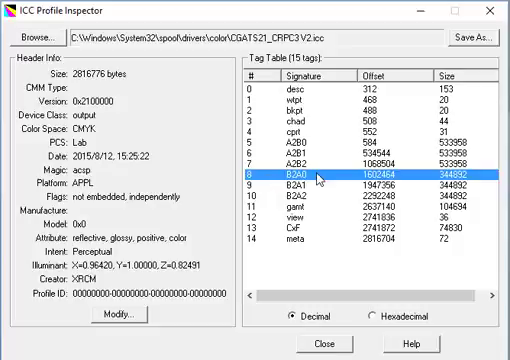
mouse_move(318, 178)
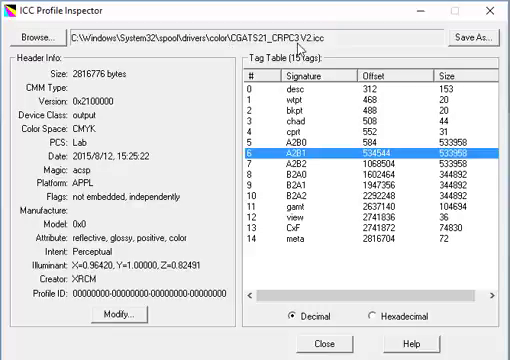
mouse_move(325, 155)
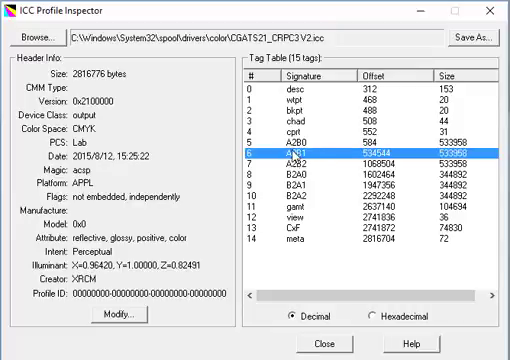
mouse_move(358, 162)
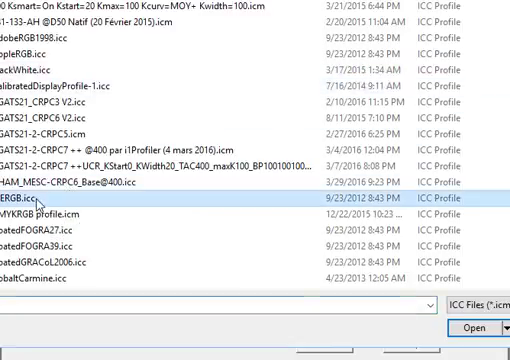
Scroll the file list down to find Darthmouth SM102 Gloss Lin iSis (Oct 2011).icm
scroll("down", 3)
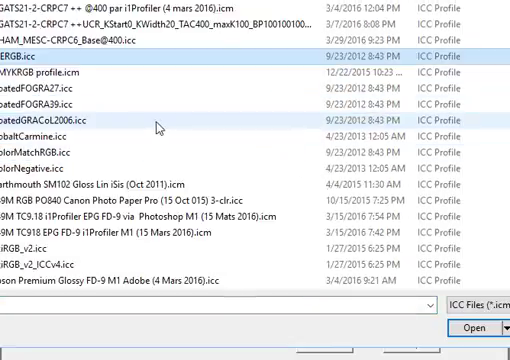
scroll("down", 3)
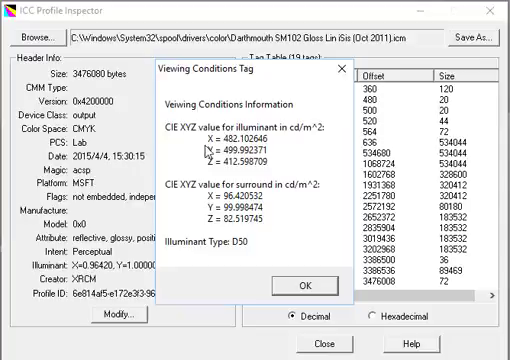
mouse_move(330, 293)
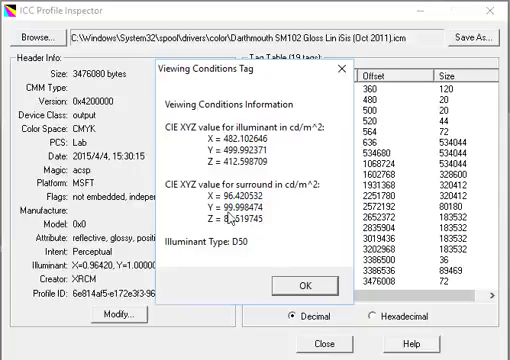
Dismiss the Darthmouth profile's D50 Viewing Conditions Tag dialog
left_click(293, 285)
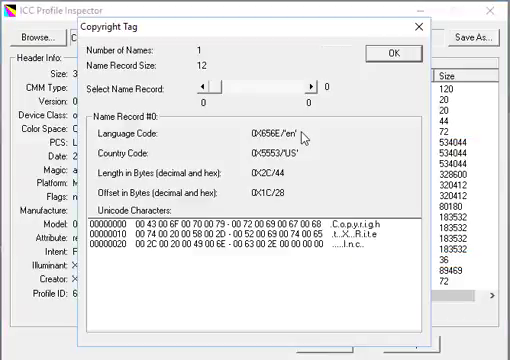
mouse_move(147, 250)
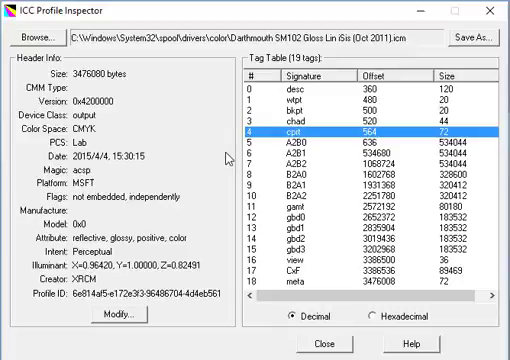
mouse_move(445, 242)
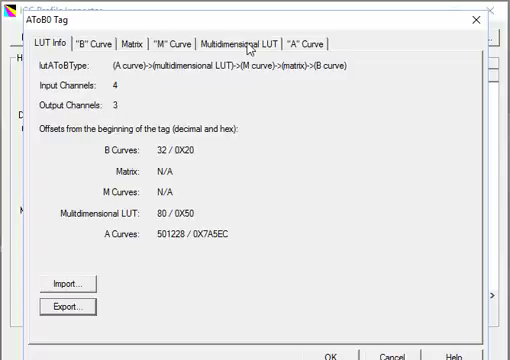
left_click(243, 38)
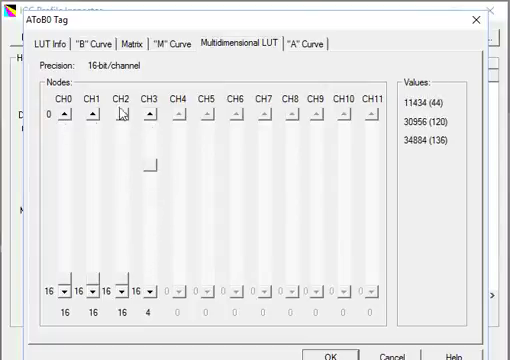
mouse_move(148, 131)
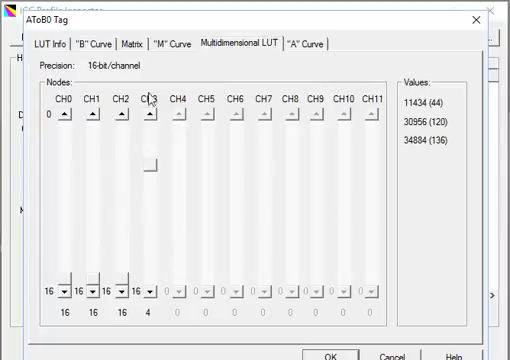
mouse_move(212, 125)
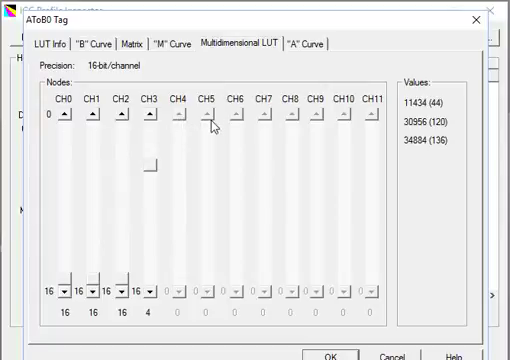
mouse_move(268, 125)
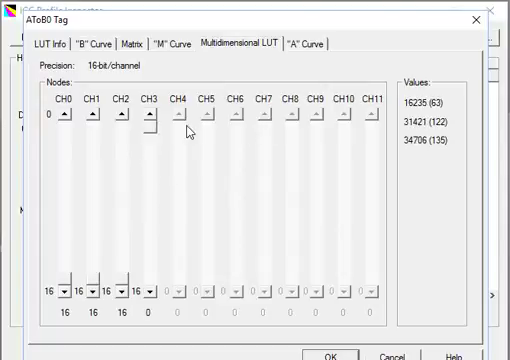
mouse_move(378, 124)
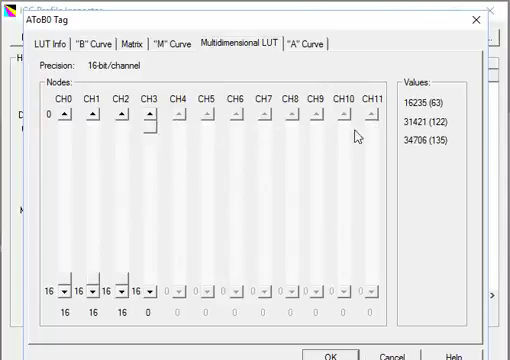
mouse_move(405, 105)
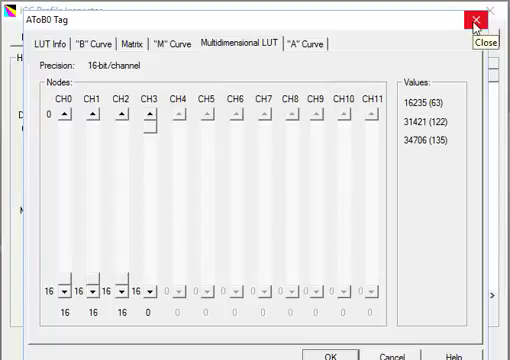
left_click(474, 21)
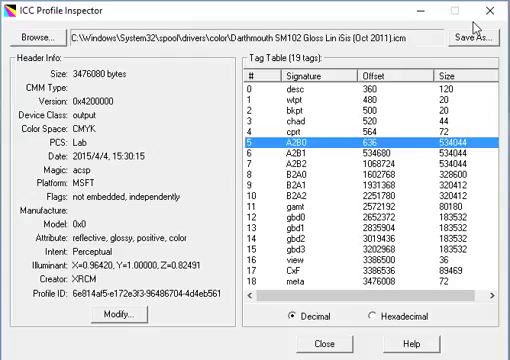